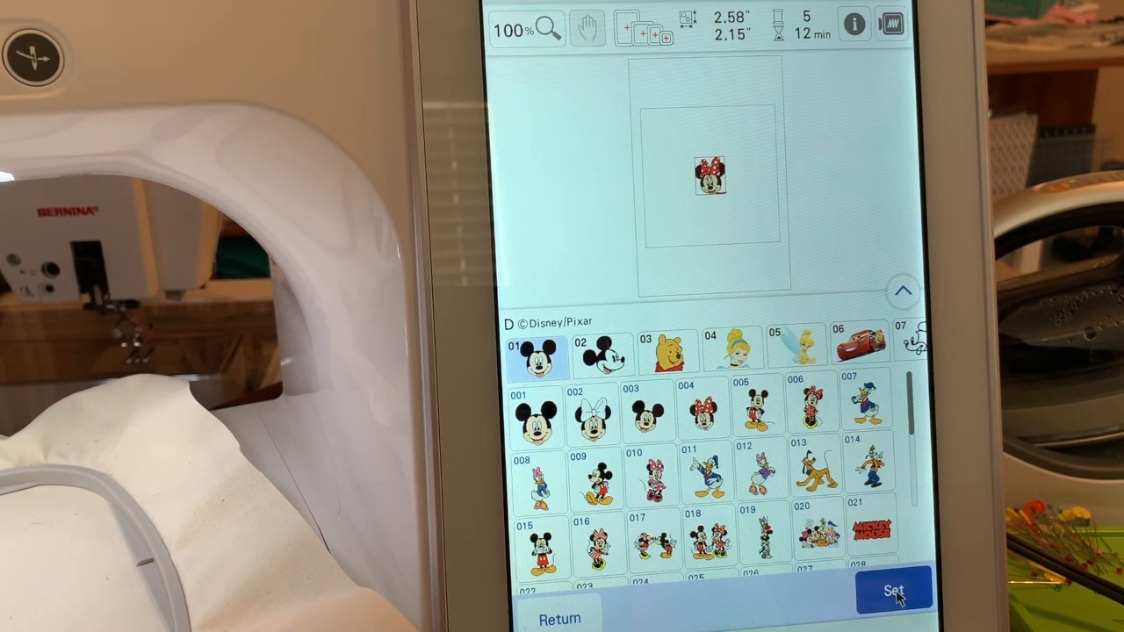
# - Load the Disney Minnie Mouse head design into the hoop on the edit screen
pyautogui.click(892, 590)
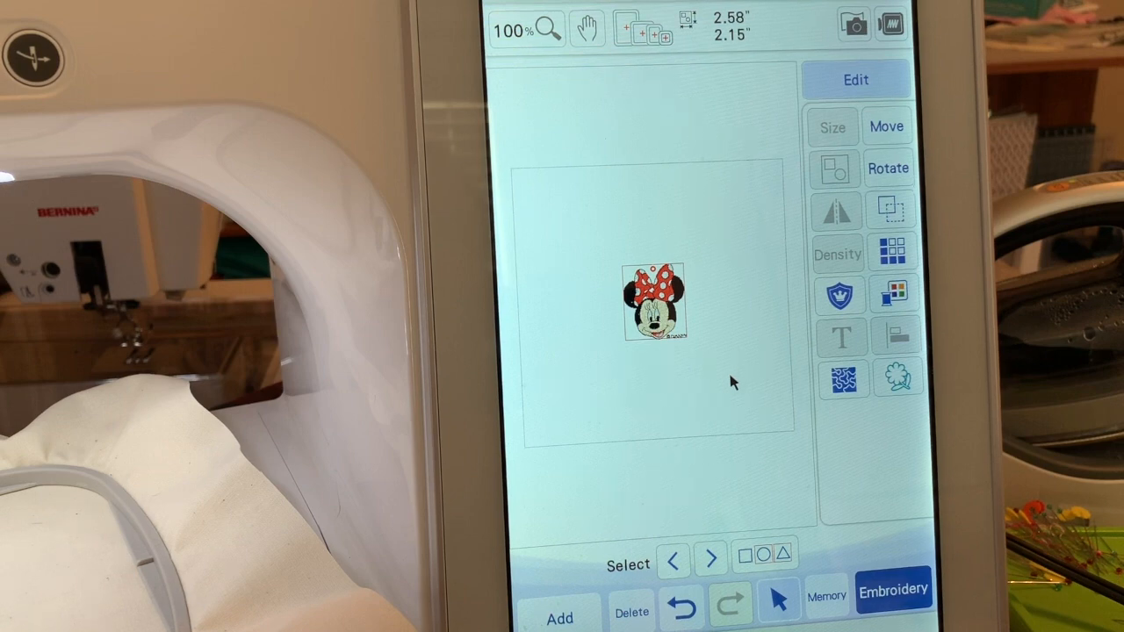
pyautogui.moveTo(689, 372)
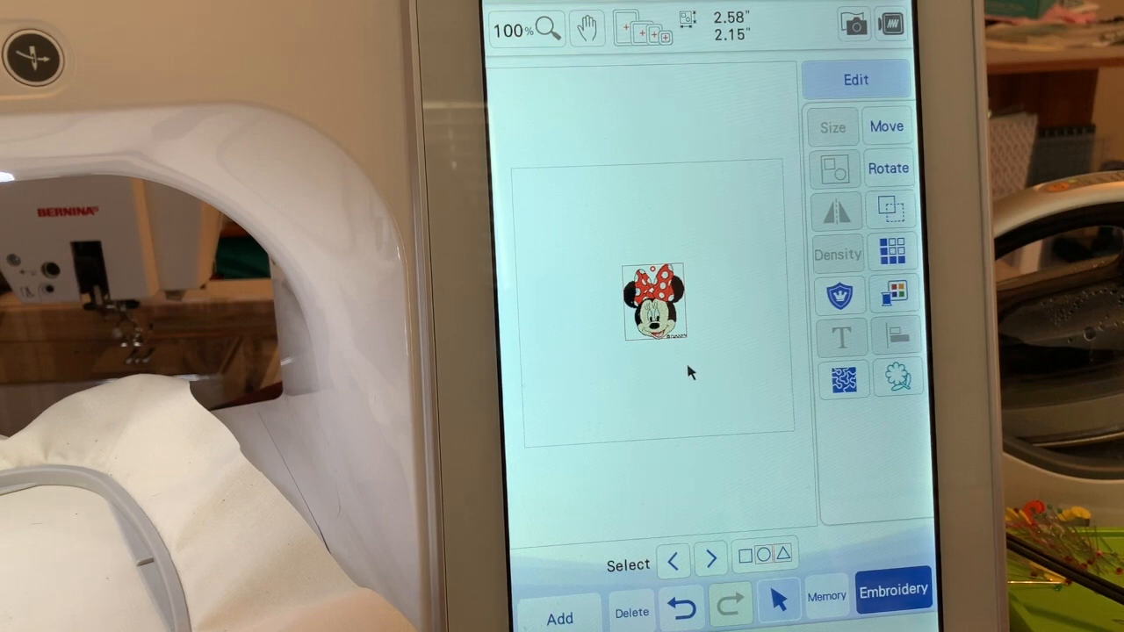
pyautogui.moveTo(671, 369)
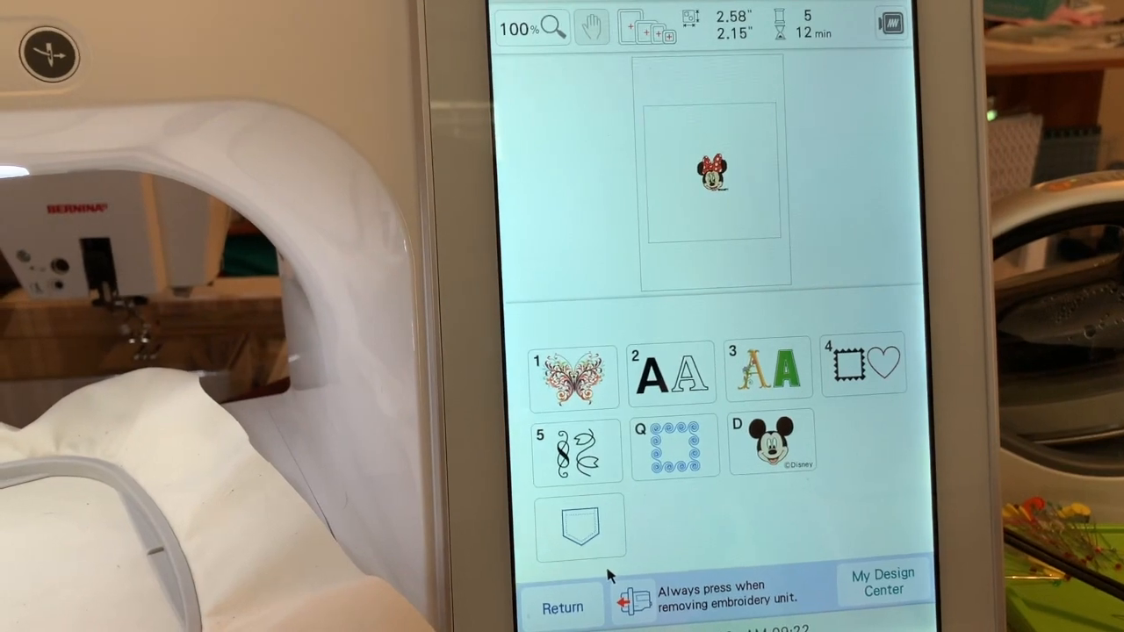
pyautogui.moveTo(693, 534)
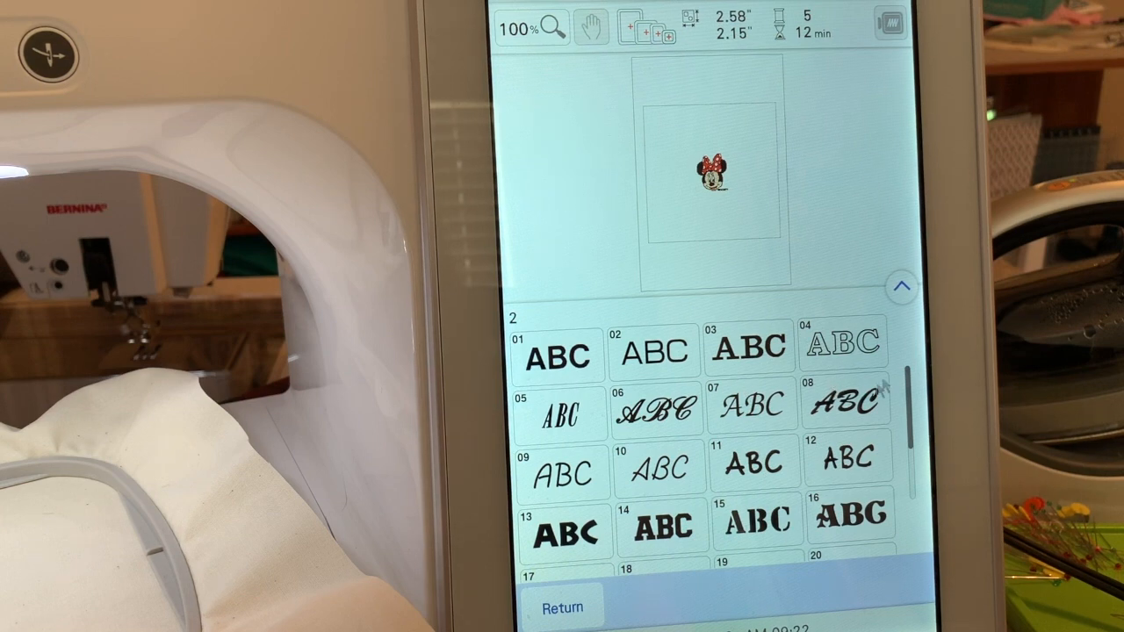
pyautogui.moveTo(850, 361)
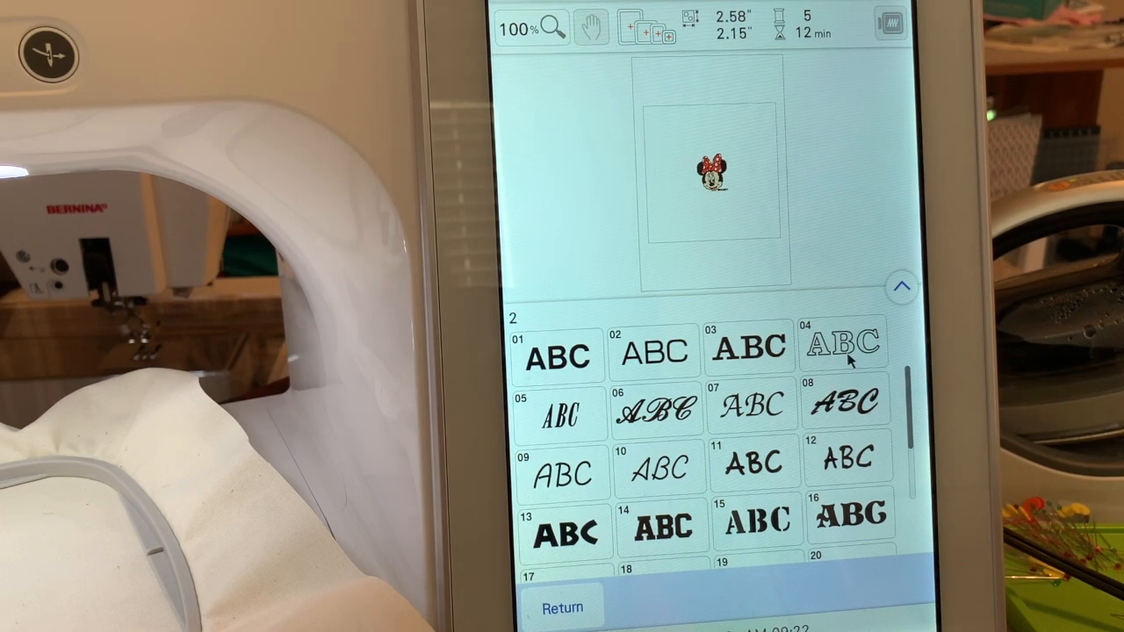
pyautogui.moveTo(650, 421)
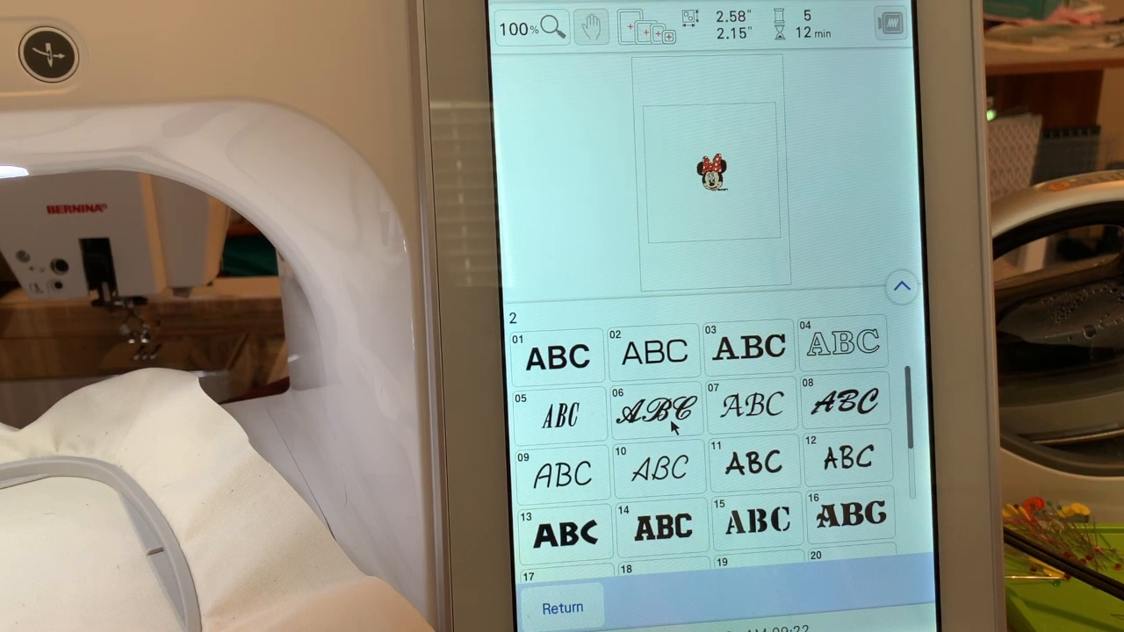
pyautogui.moveTo(671, 478)
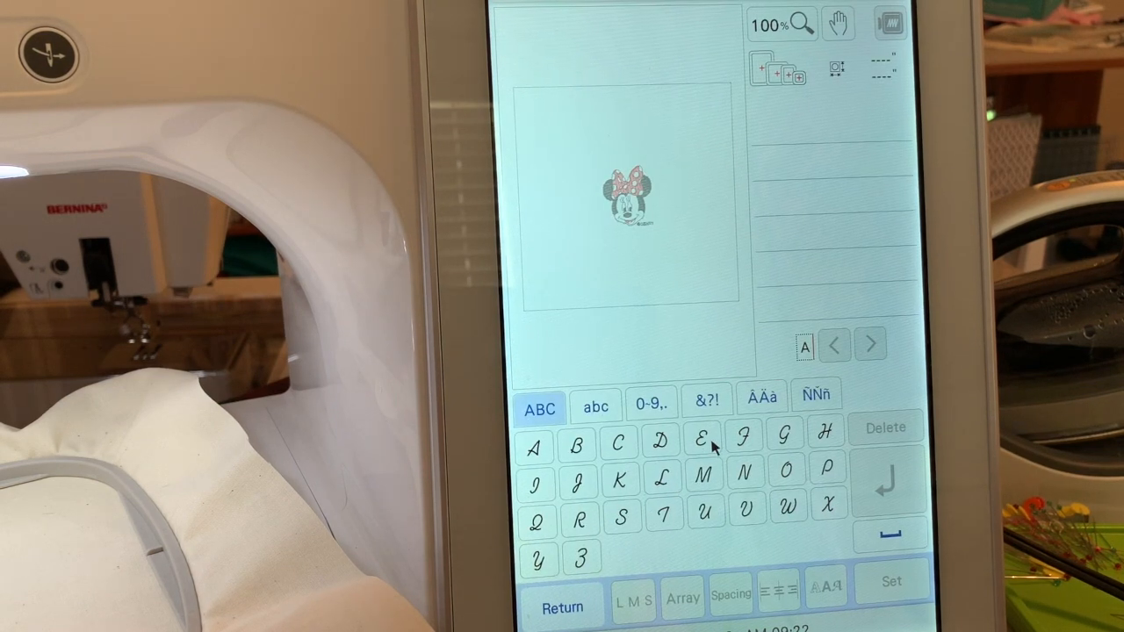
# - Enter capital E for 'Elaina' and switch the keyboard to lowercase letters
pyautogui.click(703, 441)
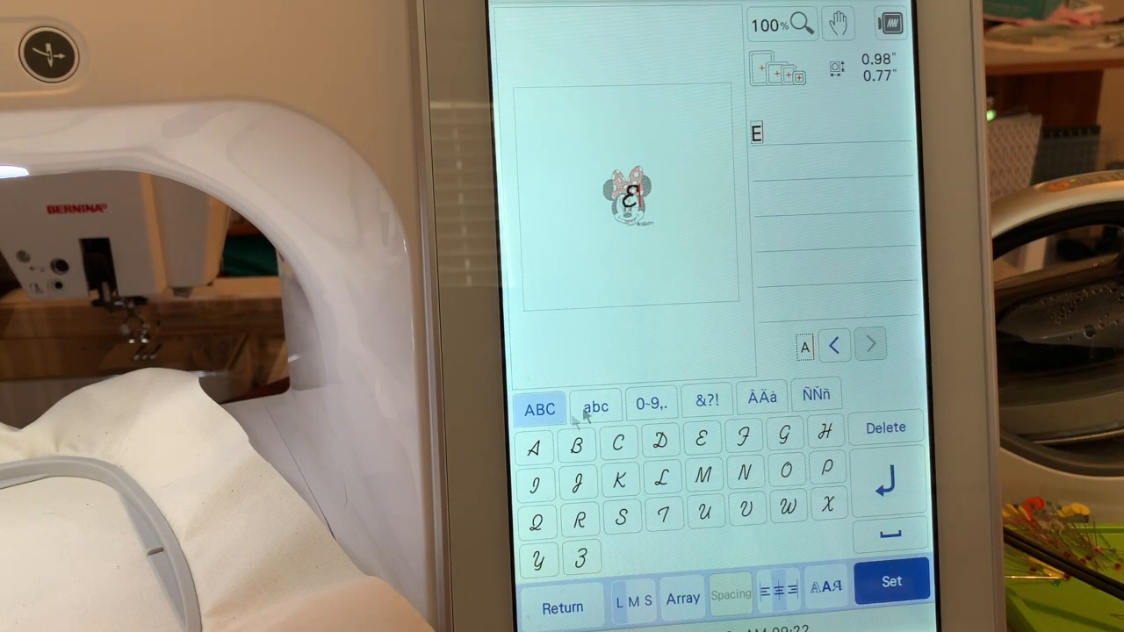
pyautogui.click(596, 408)
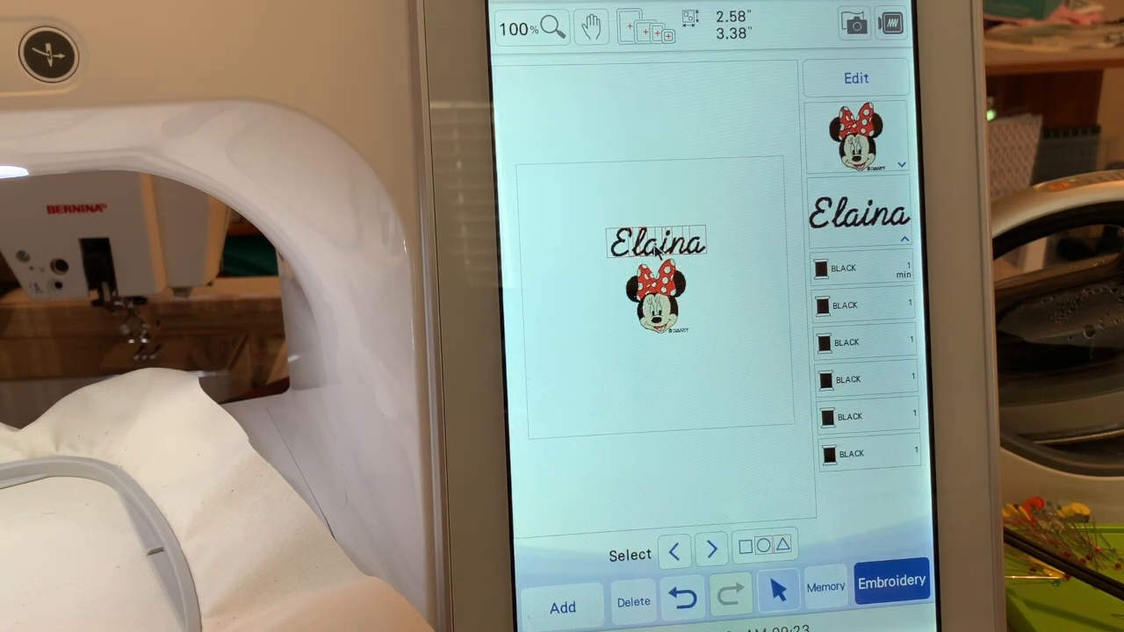
# - Move 'Elaina' below Minnie's head and reopen its lettering for editing
pyautogui.moveTo(659, 242); pyautogui.dragTo(659, 360)
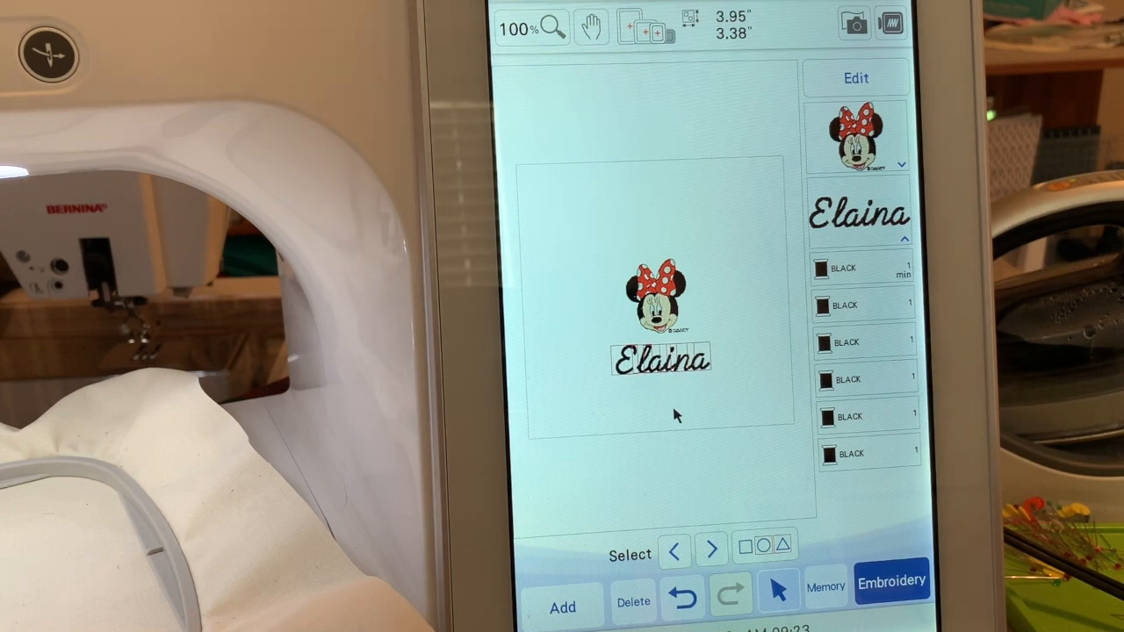
pyautogui.moveTo(864, 79)
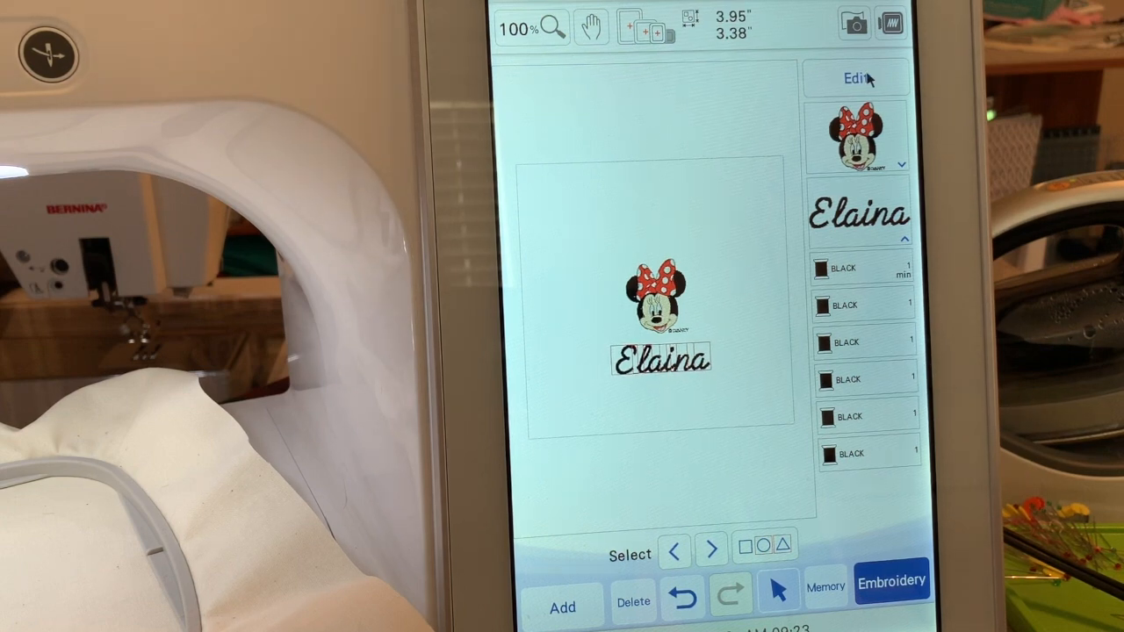
pyautogui.click(855, 77)
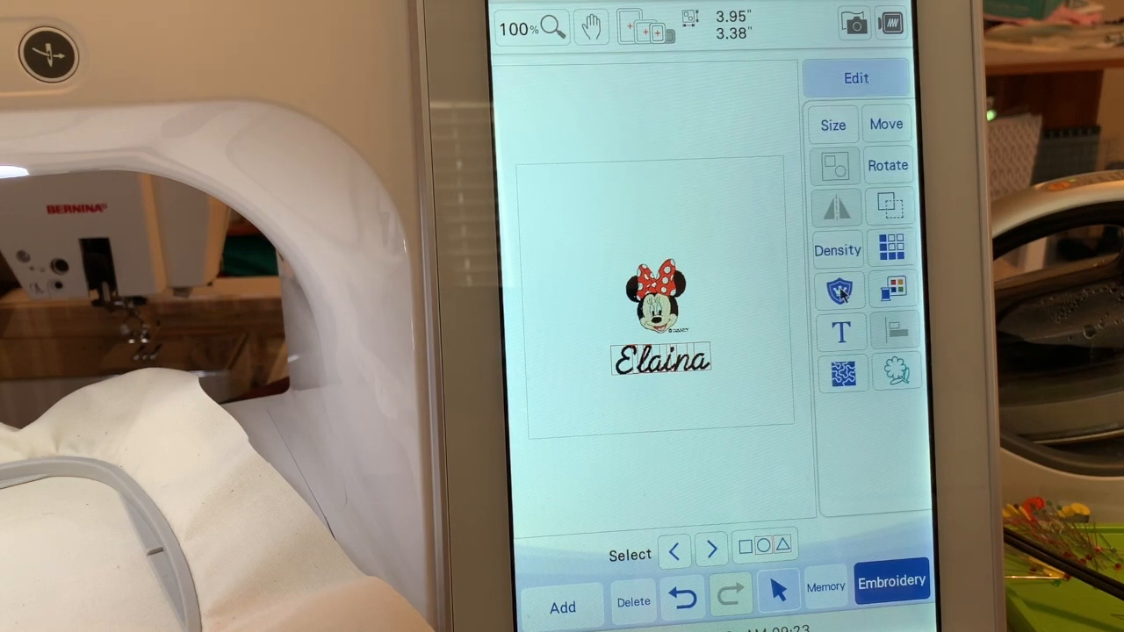
pyautogui.click(839, 332)
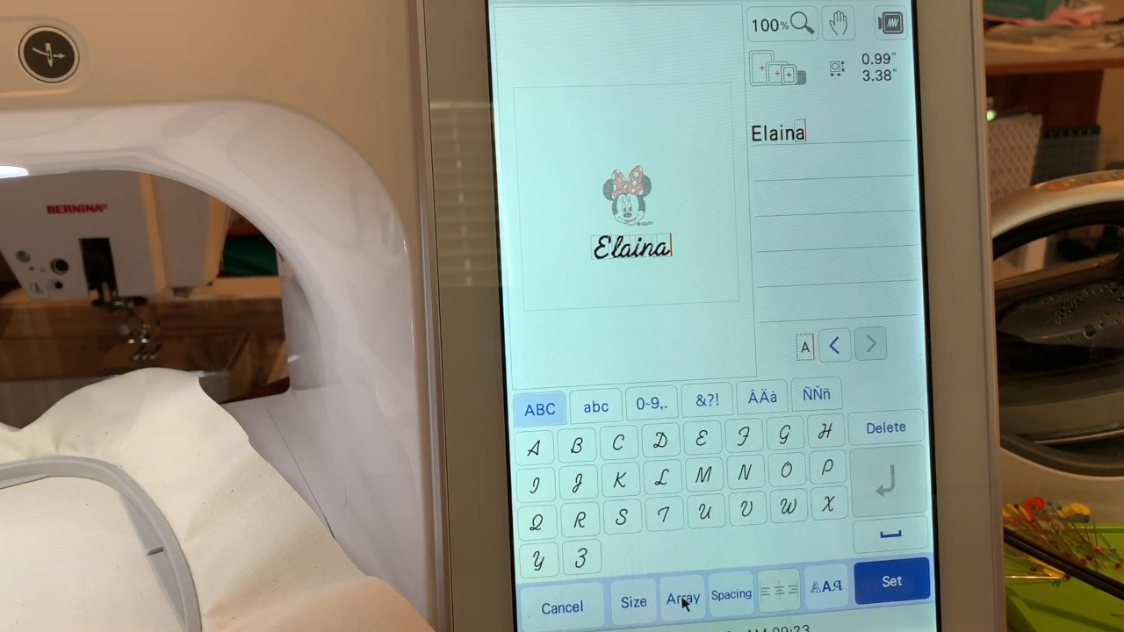
# - Set the 'Elaina' text layout to a curved arc via Array and confirm it
pyautogui.click(681, 601)
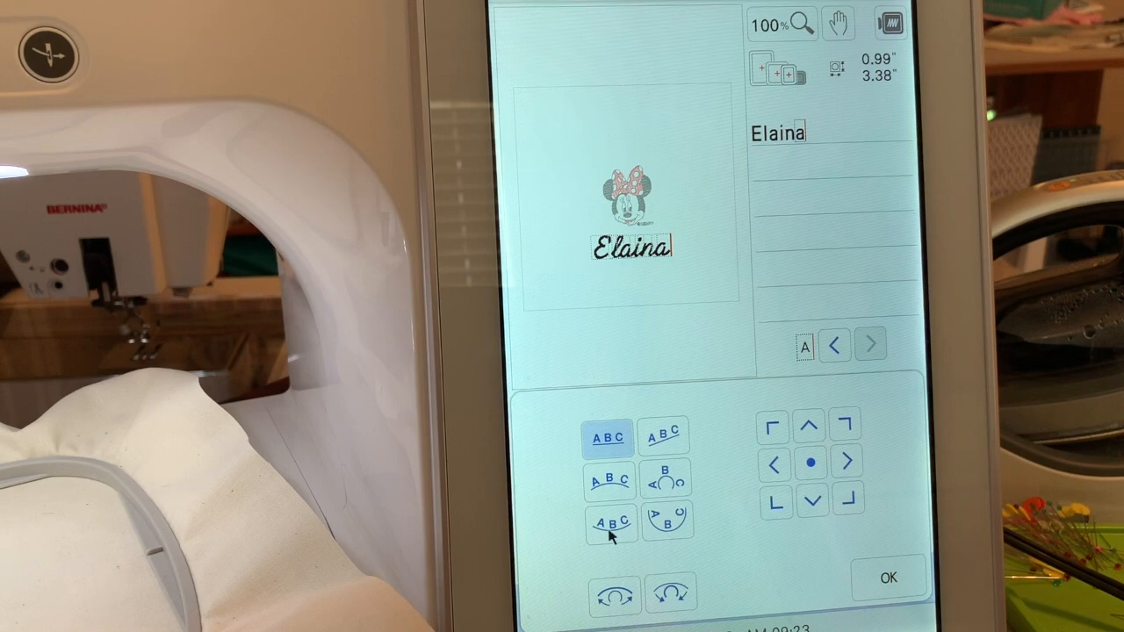
pyautogui.click(608, 524)
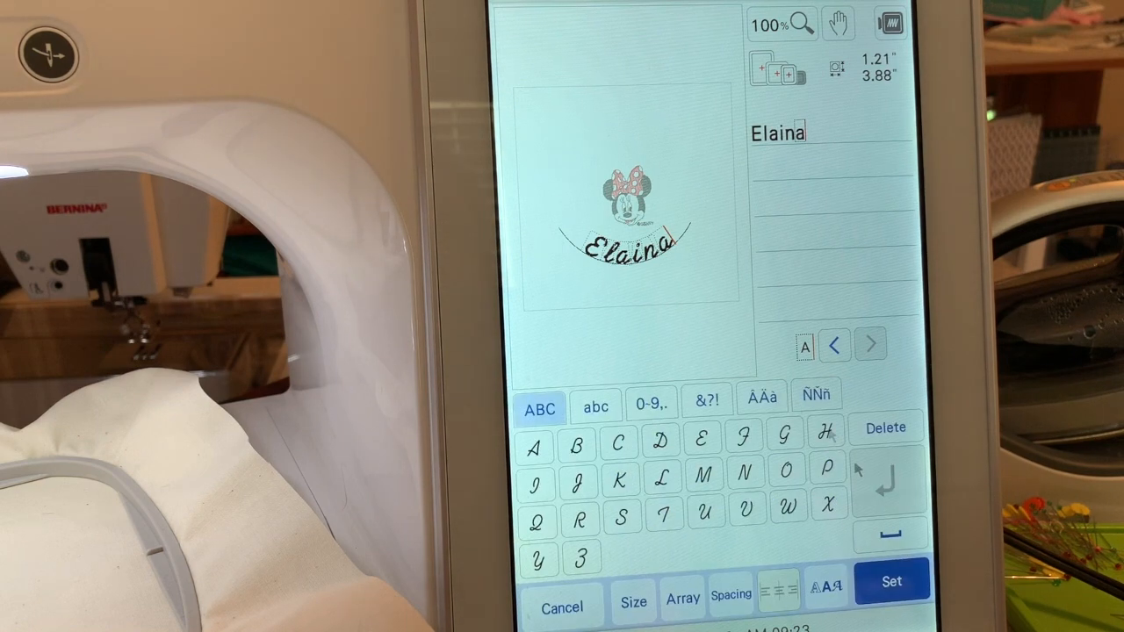
pyautogui.click(893, 581)
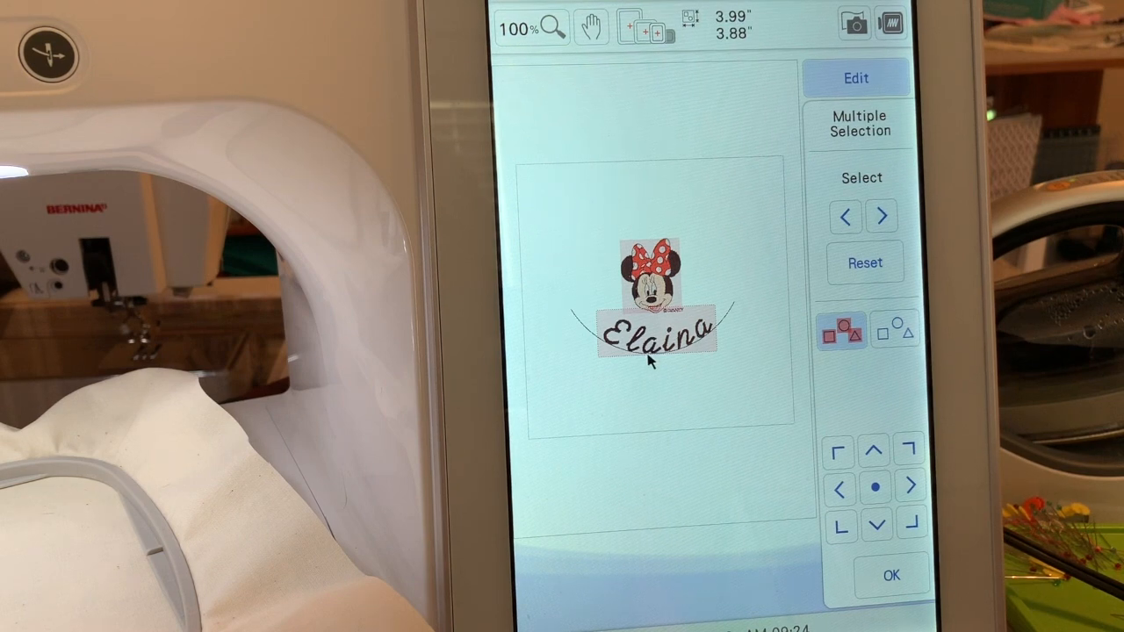
# - Center Minnie's head and the arced 'Elaina' together as one design in the hoop
pyautogui.click(892, 577)
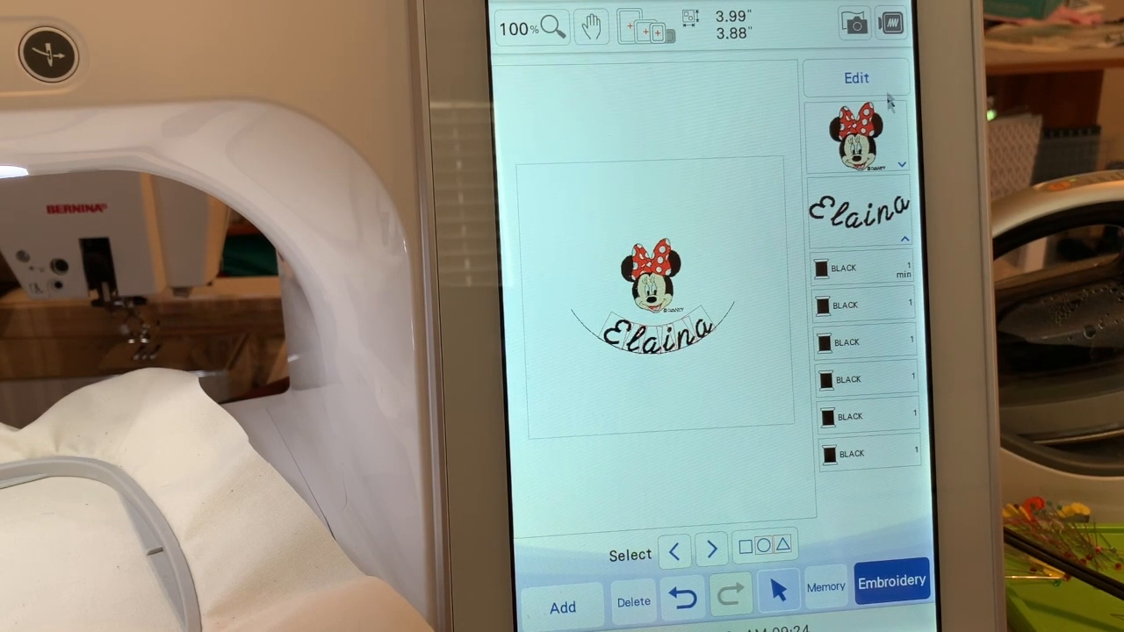
# - Adjust the letter spacing of 'Elaina' for a smaller, gentler arc and confirm
pyautogui.click(856, 77)
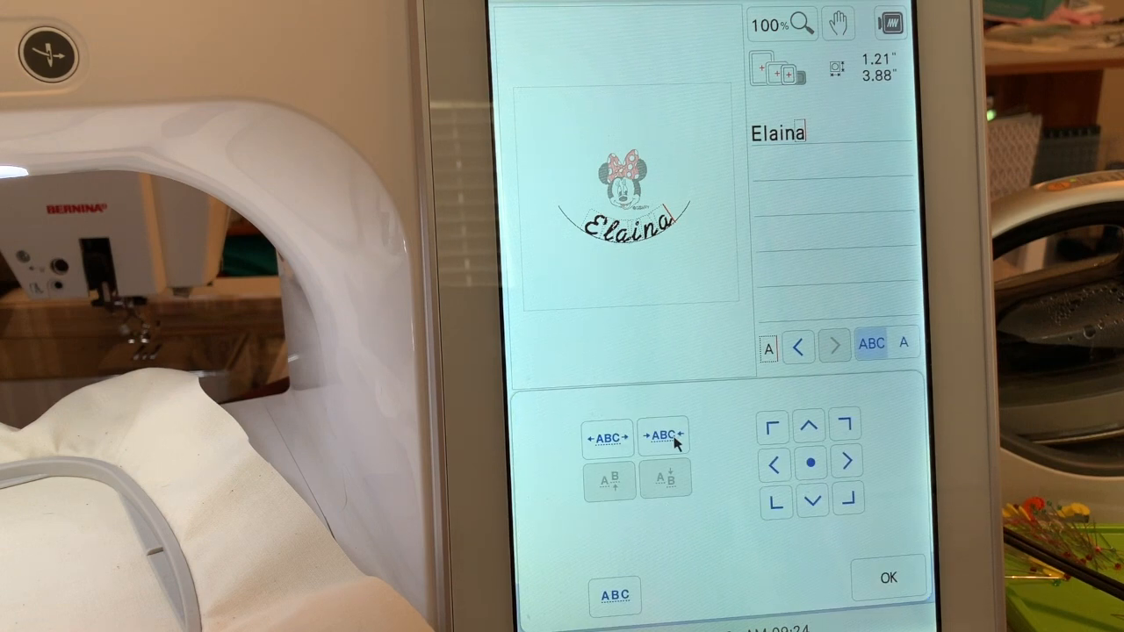
pyautogui.click(664, 436)
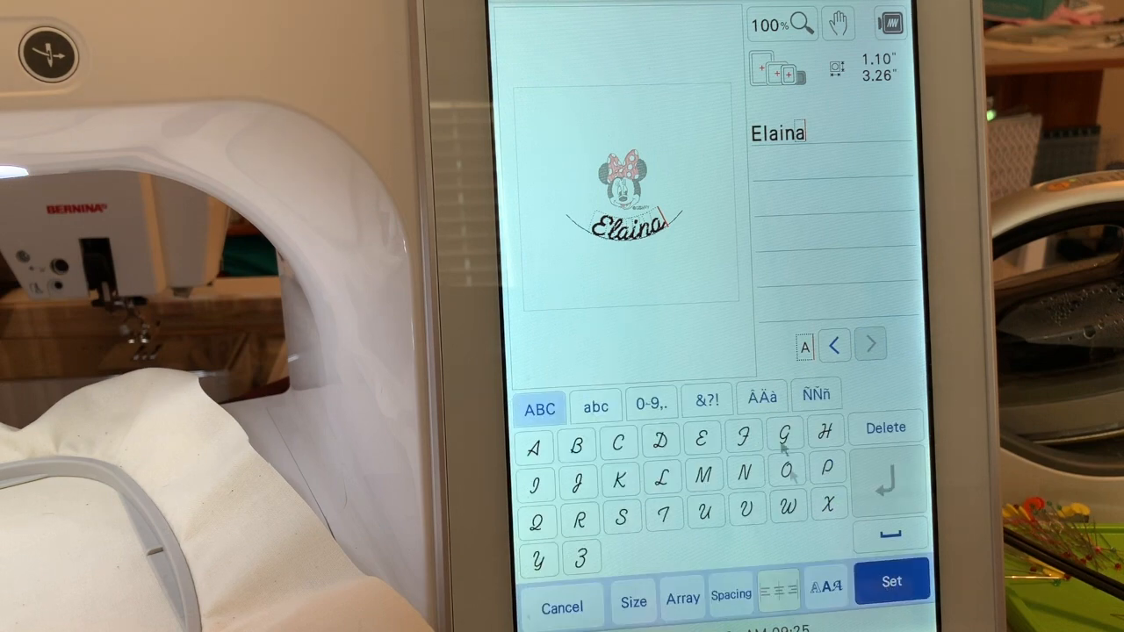
pyautogui.moveTo(676, 290)
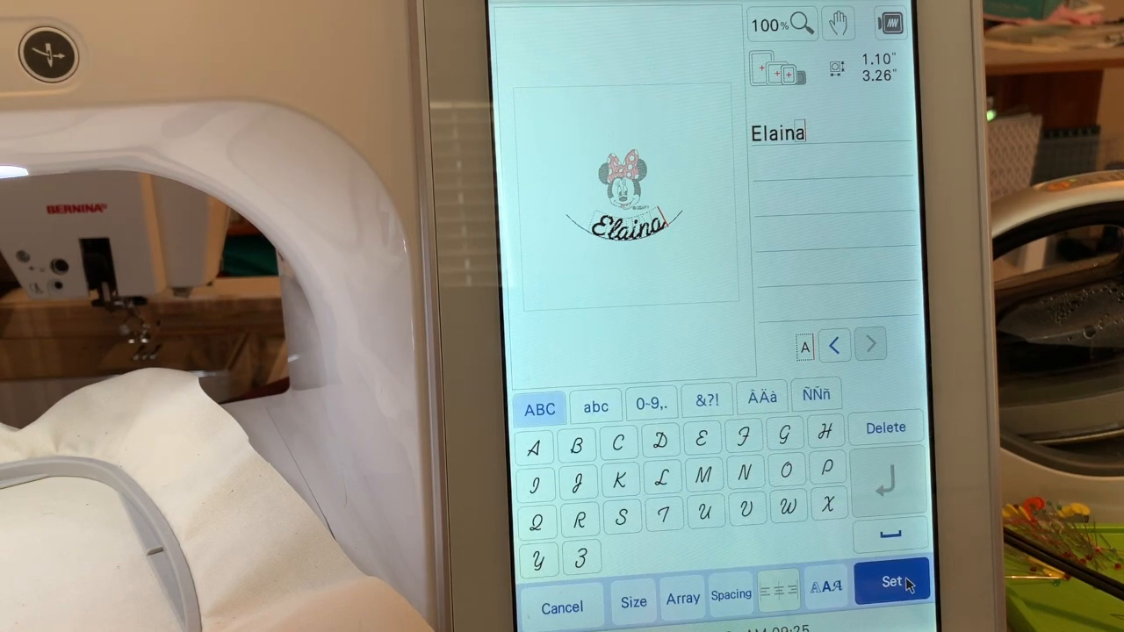
pyautogui.click(892, 582)
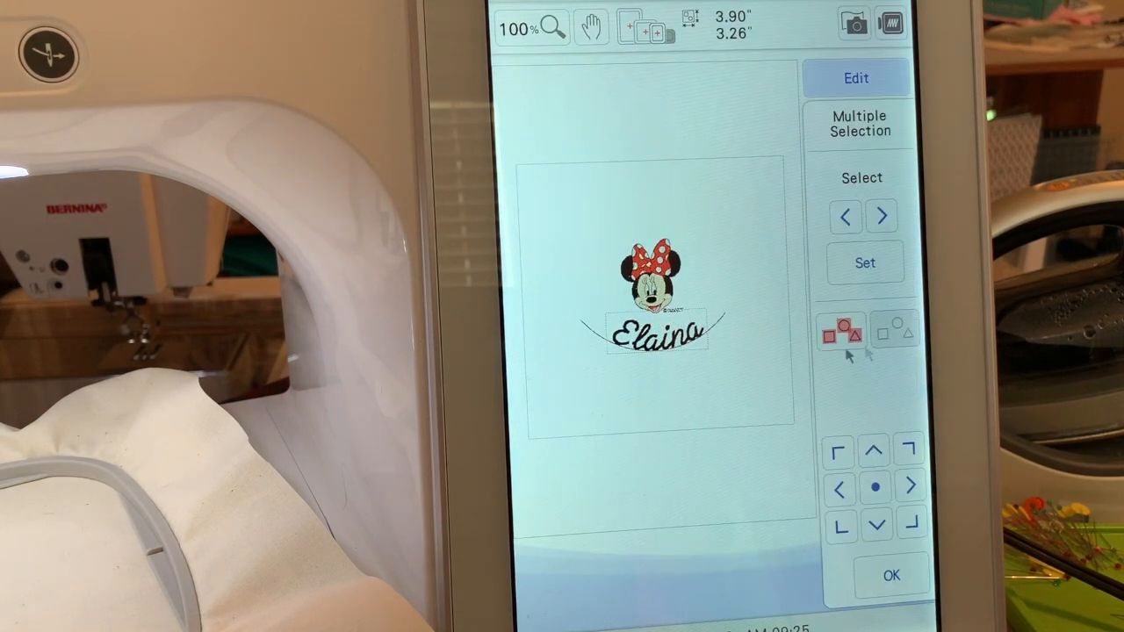
# - Select Minnie and the name together and recenter the combined selection
pyautogui.click(839, 332)
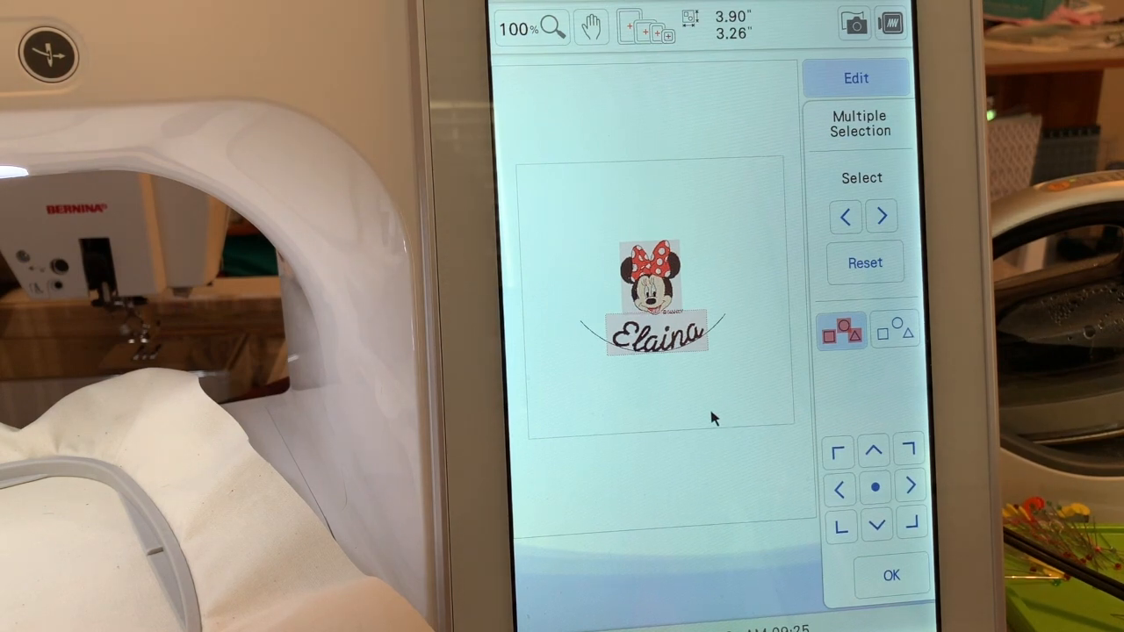
pyautogui.click(892, 576)
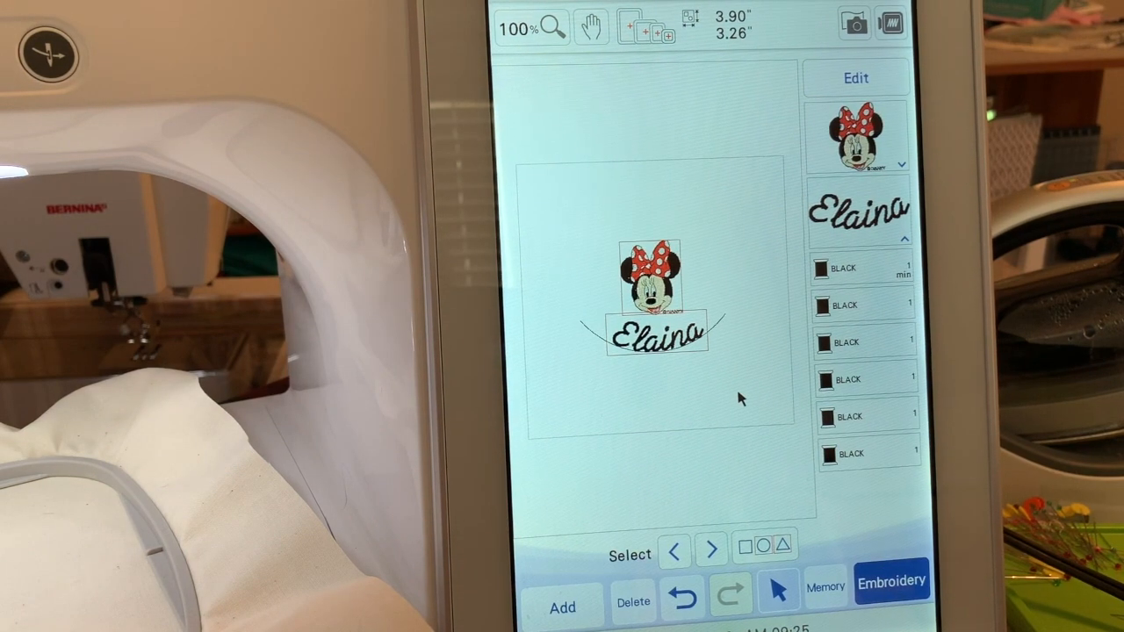
# - Show the edit tool palette for the combined Minnie and 'Elaina' layout
pyautogui.click(853, 77)
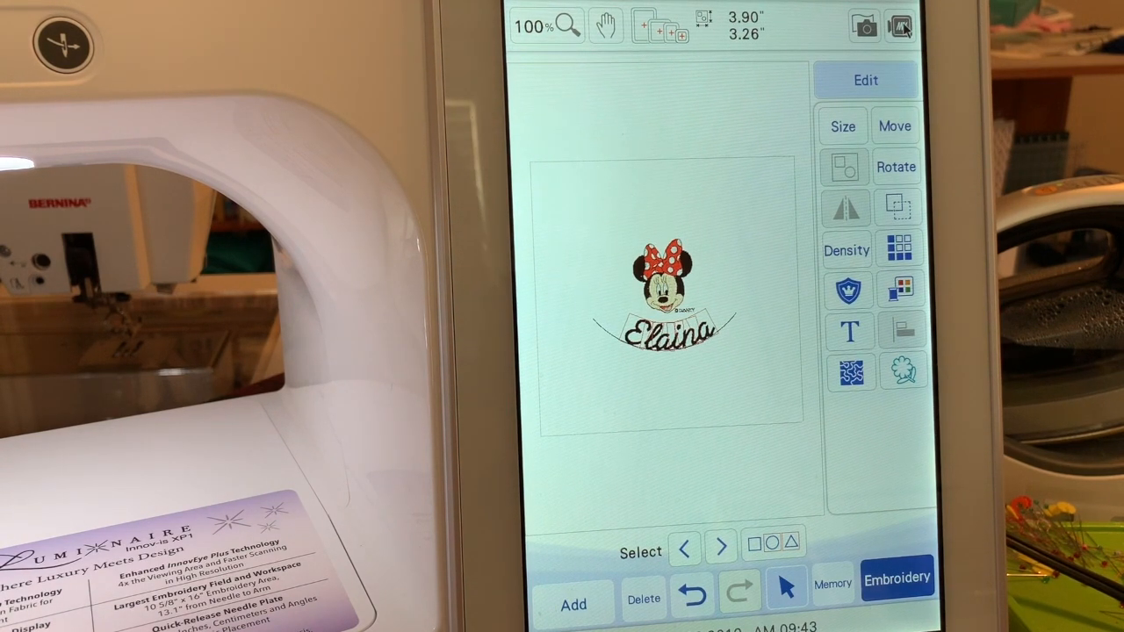
pyautogui.click(896, 578)
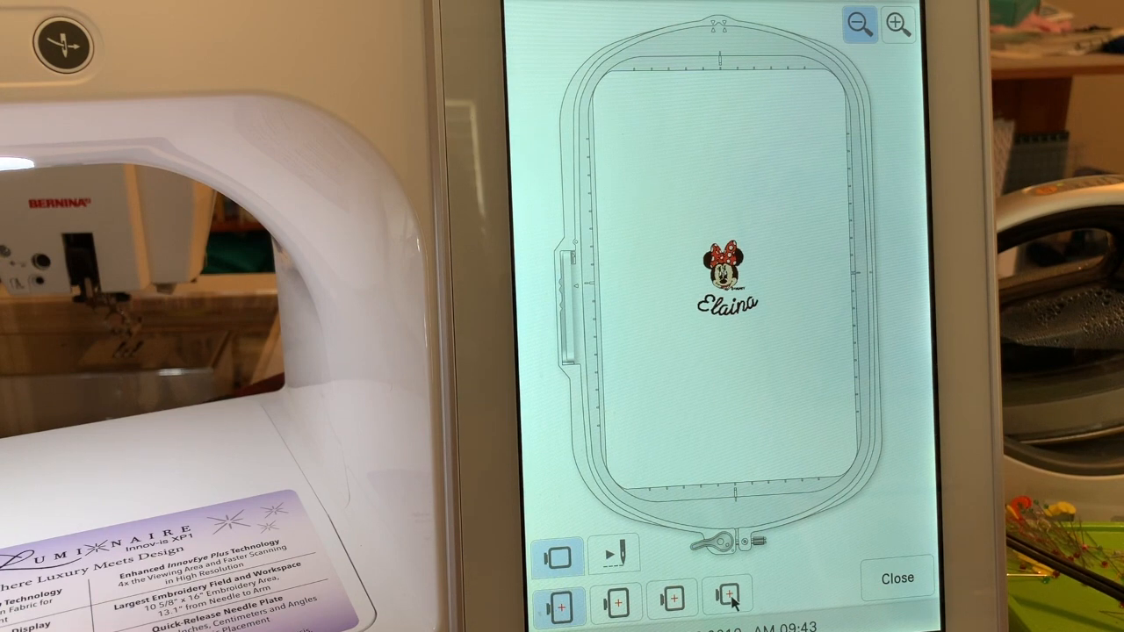
pyautogui.click(728, 602)
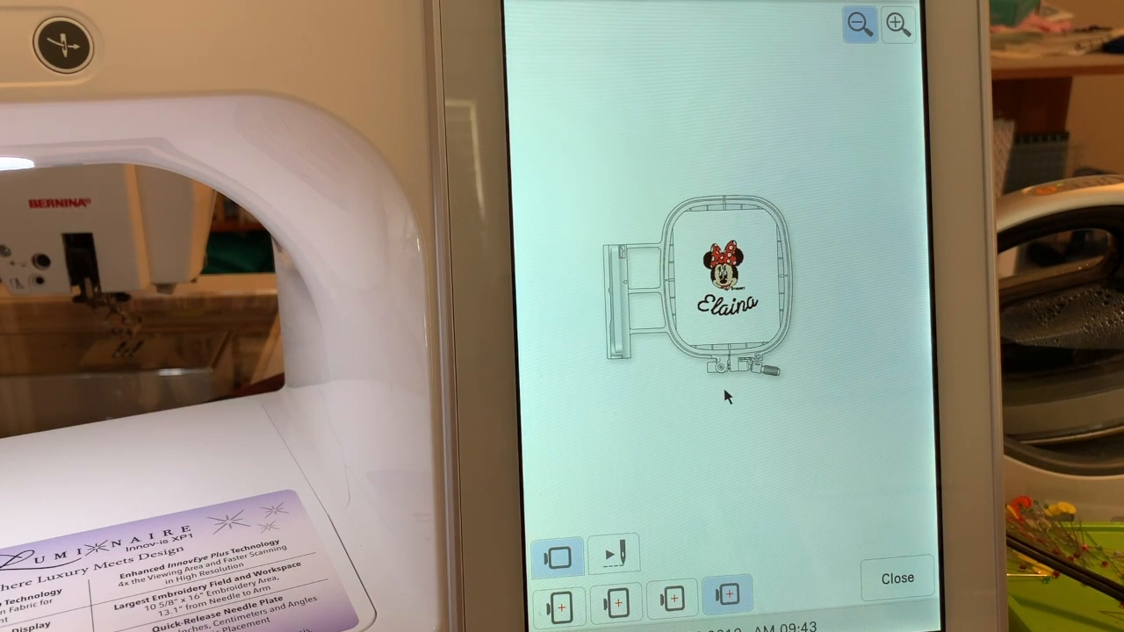
pyautogui.click(898, 24)
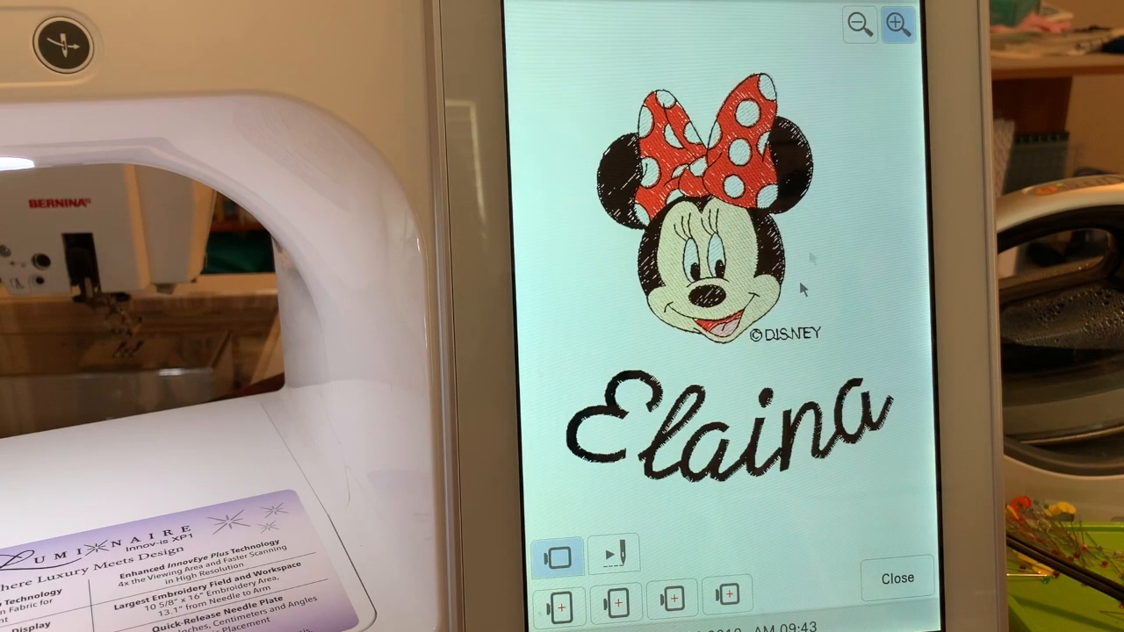
pyautogui.click(615, 555)
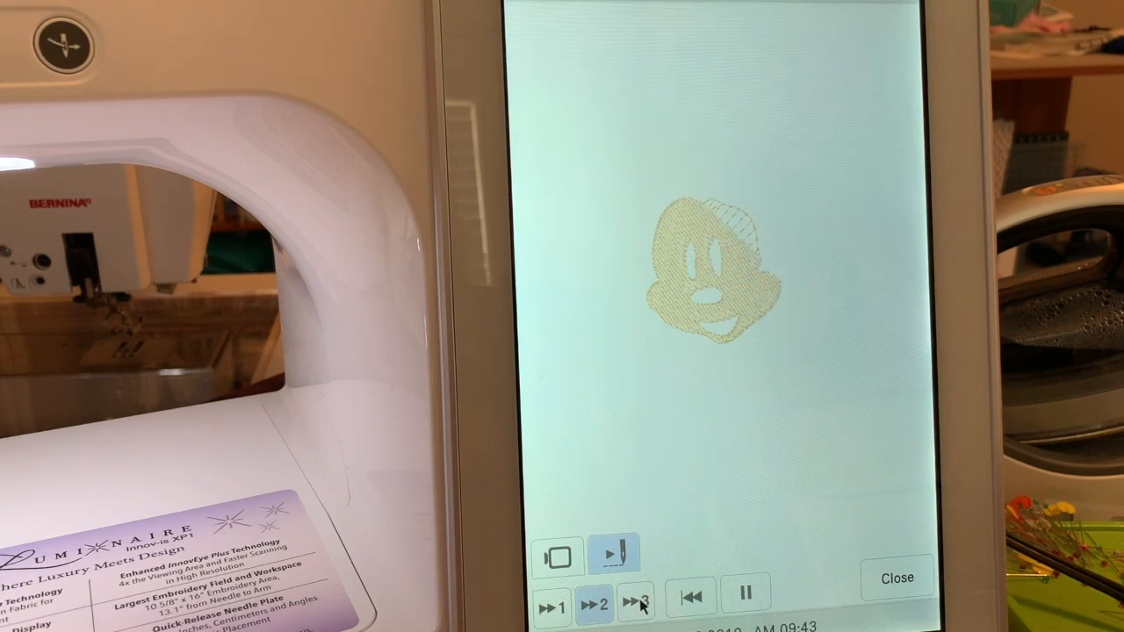
pyautogui.click(636, 604)
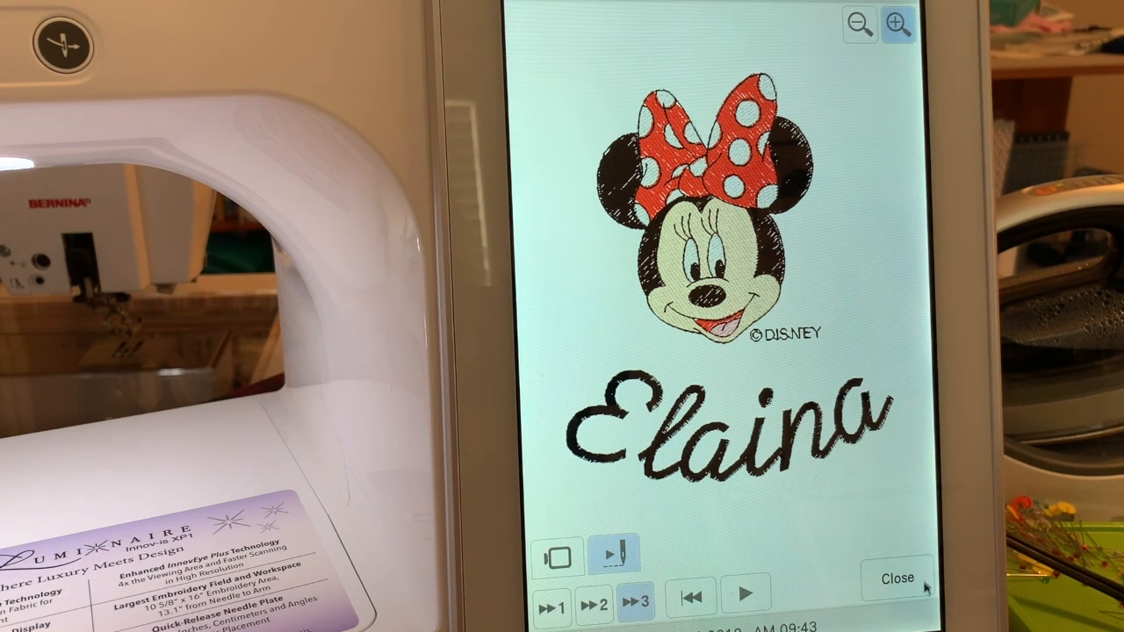
pyautogui.click(898, 578)
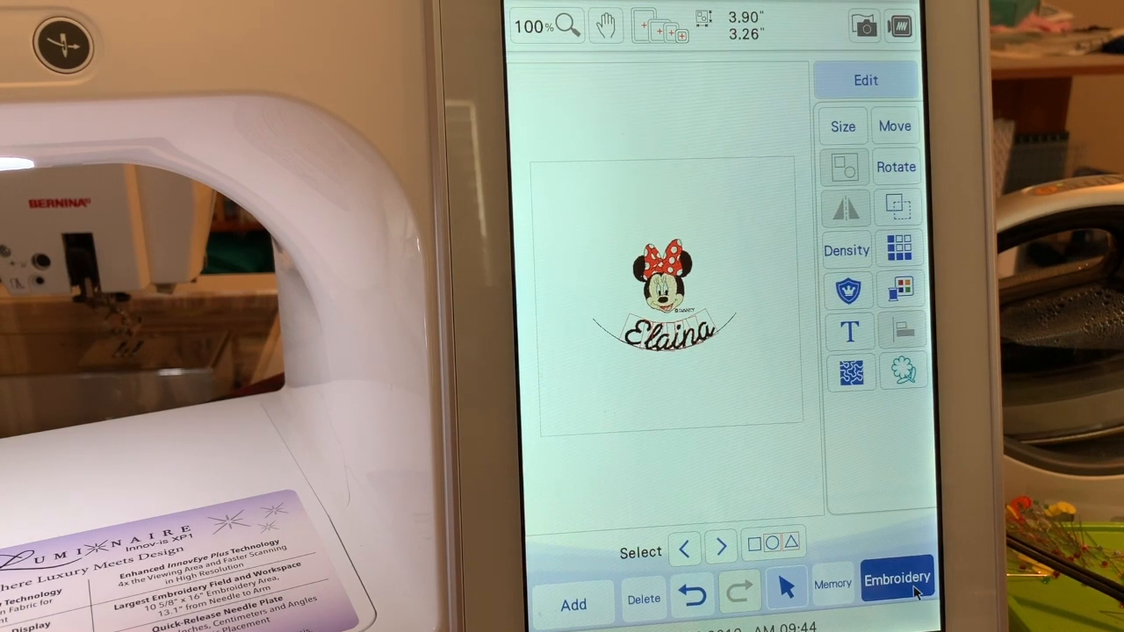
# - Send the design to stitching, step through a colour section, and rewind to stitch 0 of 10153
pyautogui.click(895, 579)
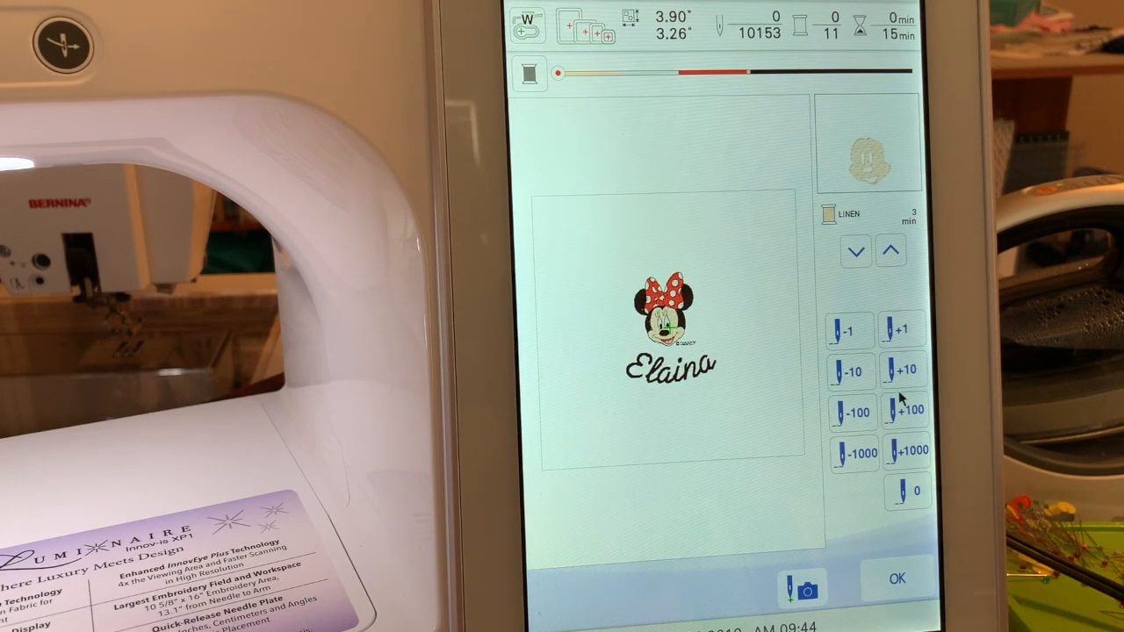
pyautogui.moveTo(921, 425)
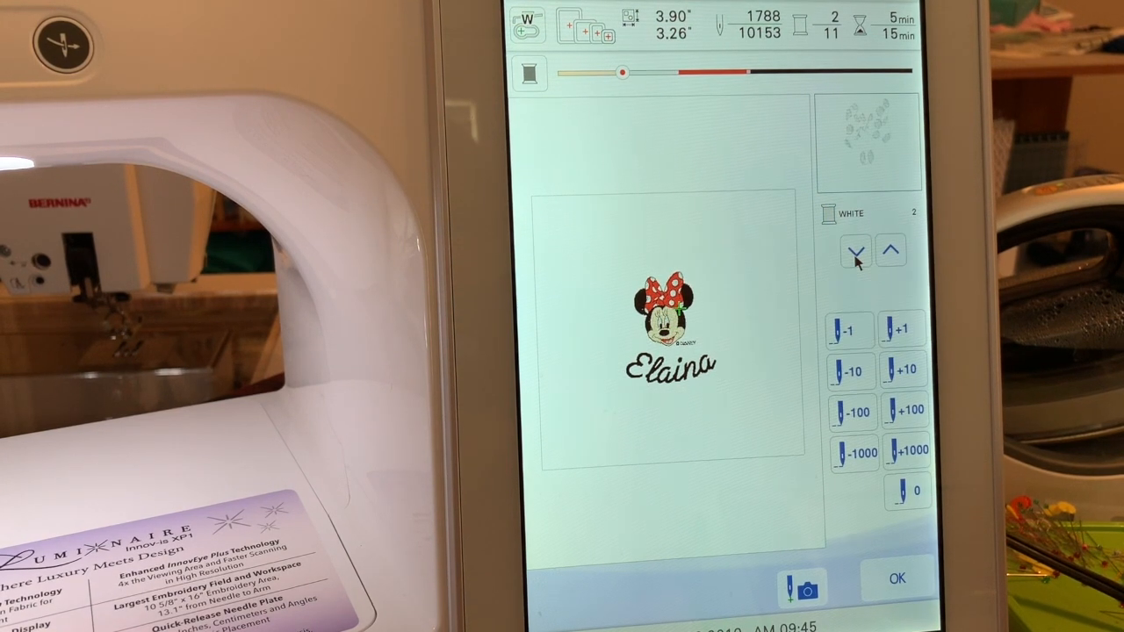
pyautogui.click(853, 251)
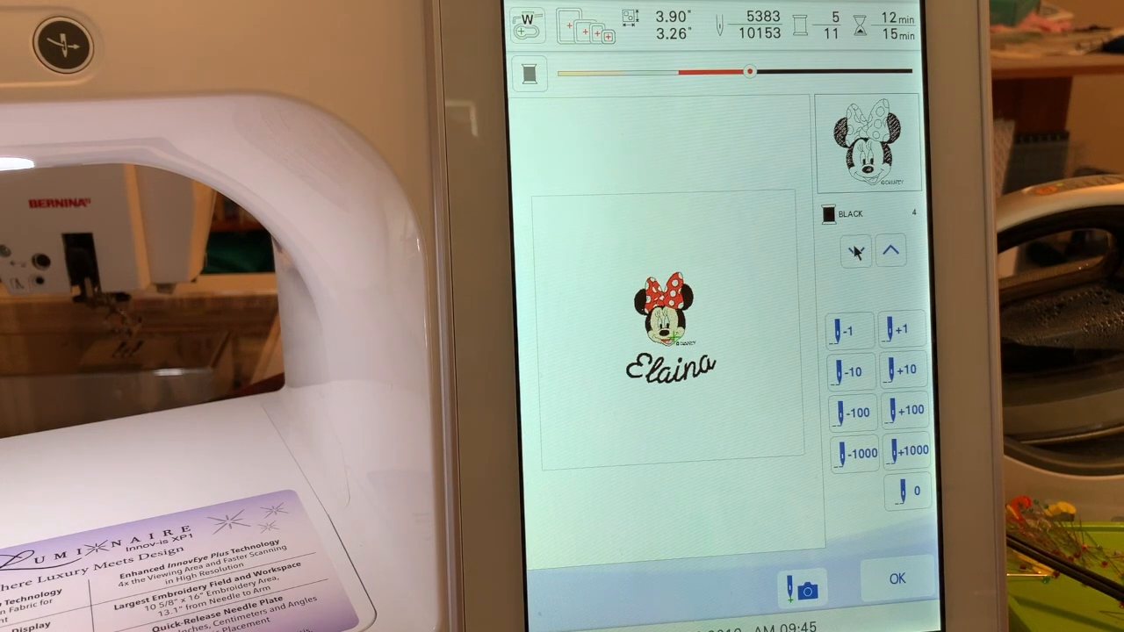
pyautogui.click(857, 251)
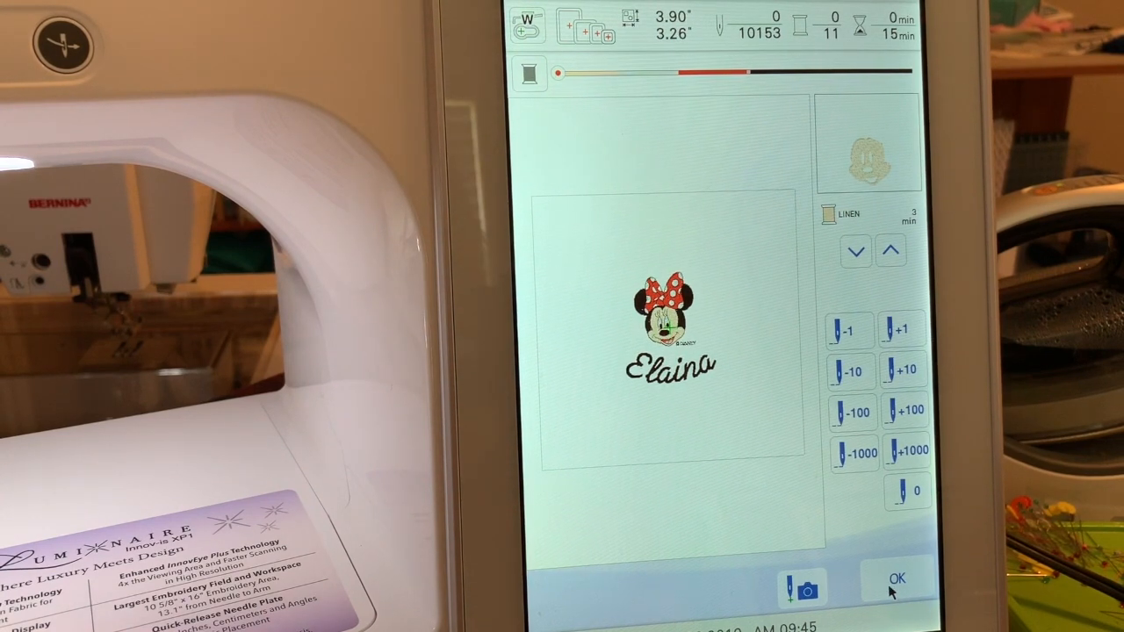
pyautogui.click(895, 578)
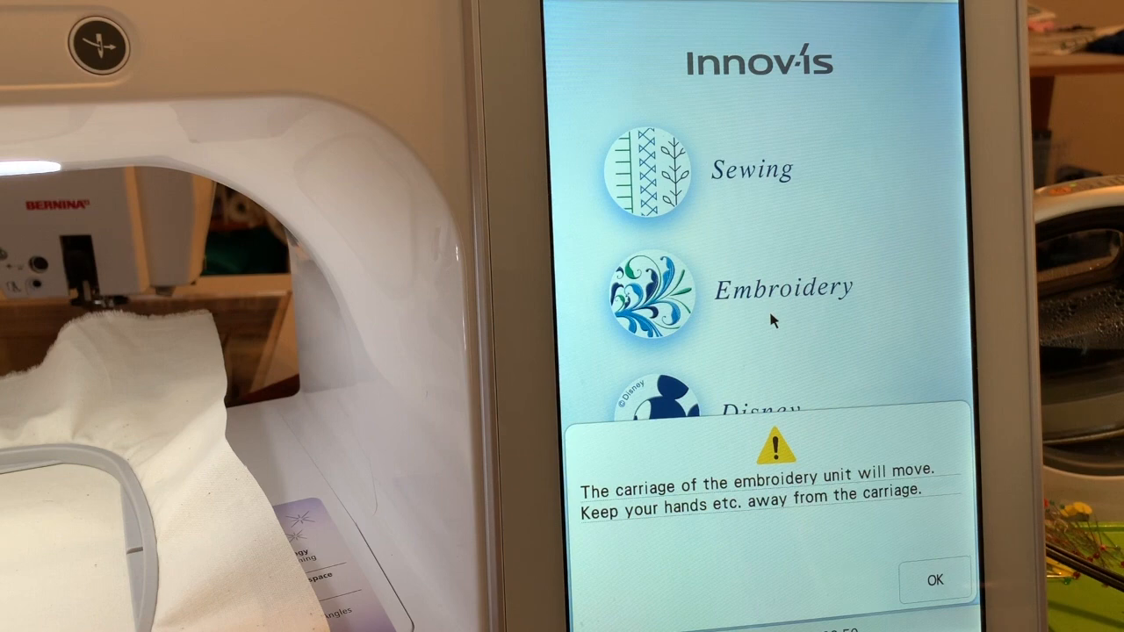
pyautogui.moveTo(878, 495)
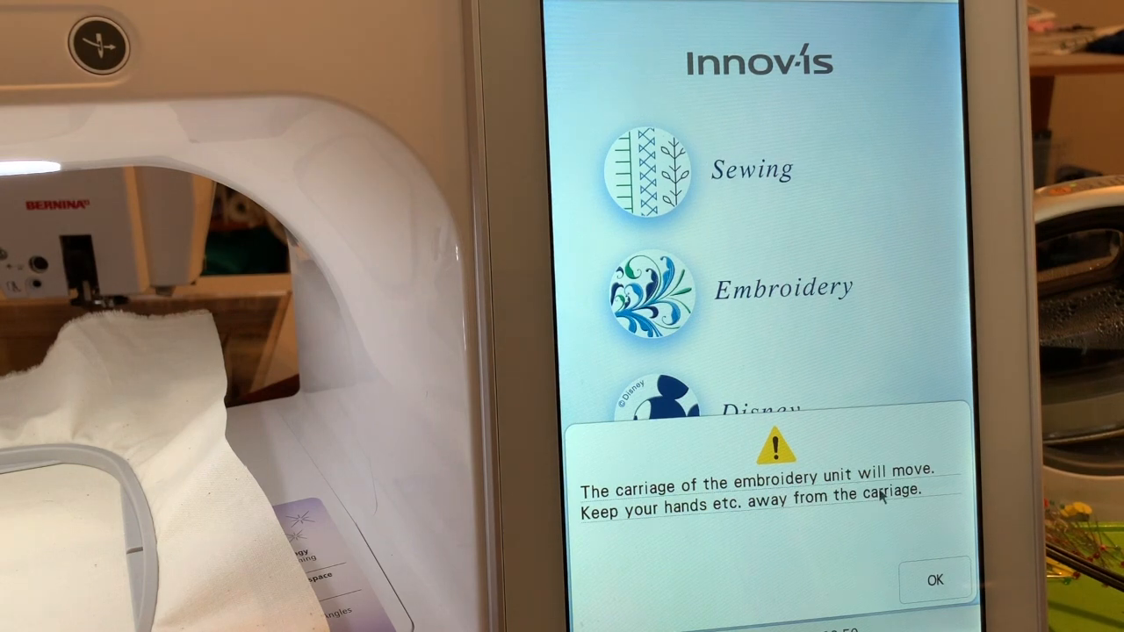
# - Acknowledge the carriage warning and resume the saved design at stitch 1271 of 10153
pyautogui.click(934, 580)
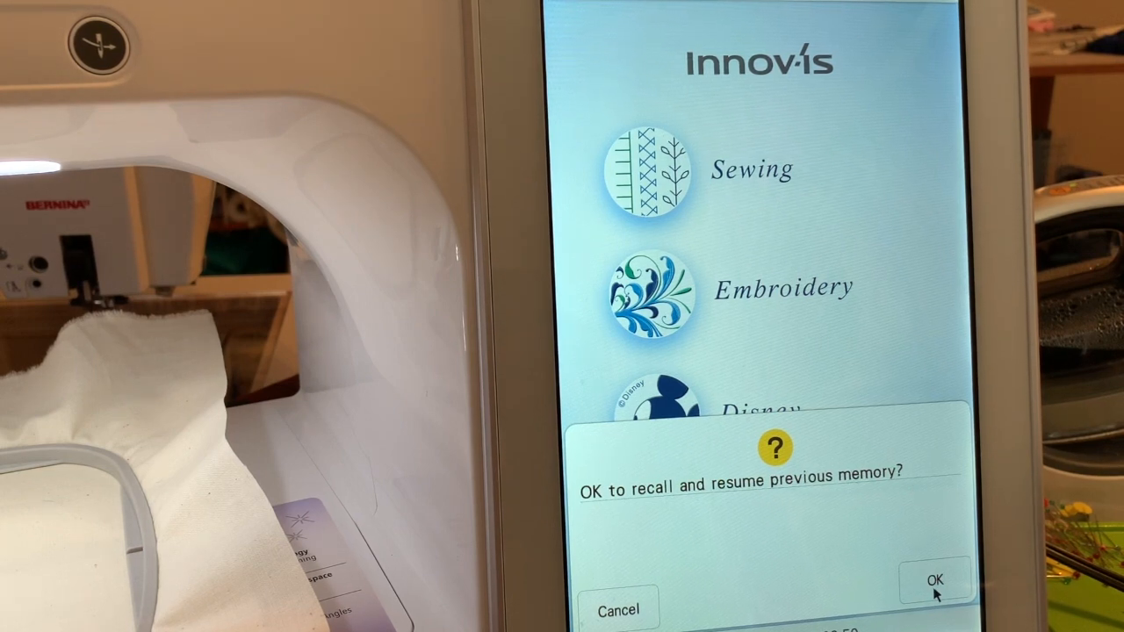
pyautogui.click(932, 581)
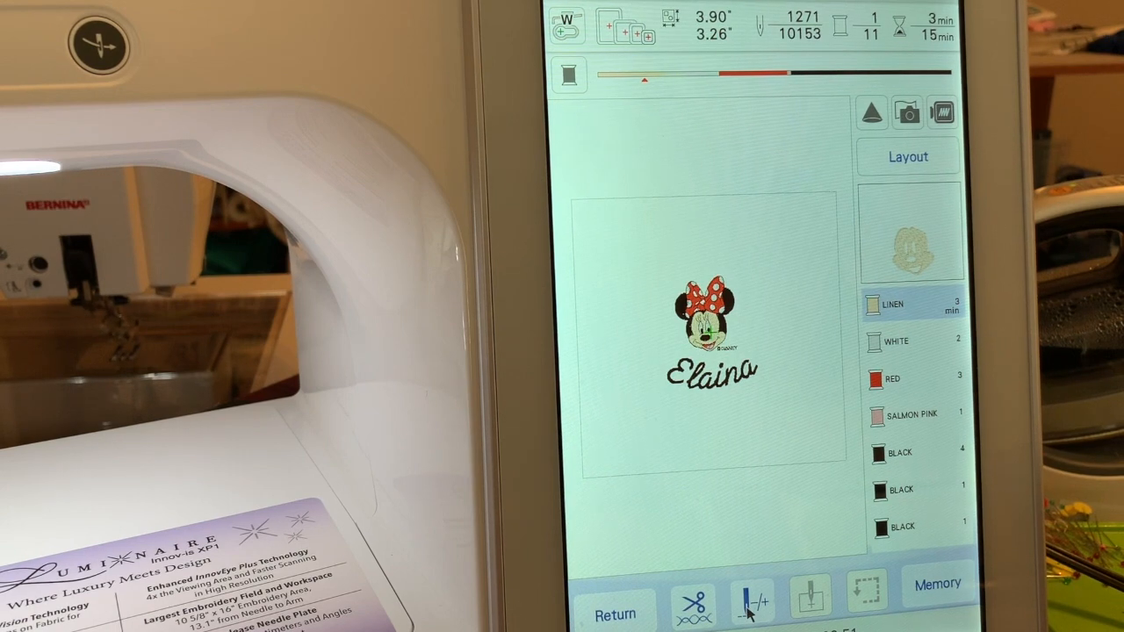
# - Back the resume point up ten stitches to 1261 of 10153 and confirm
pyautogui.click(752, 601)
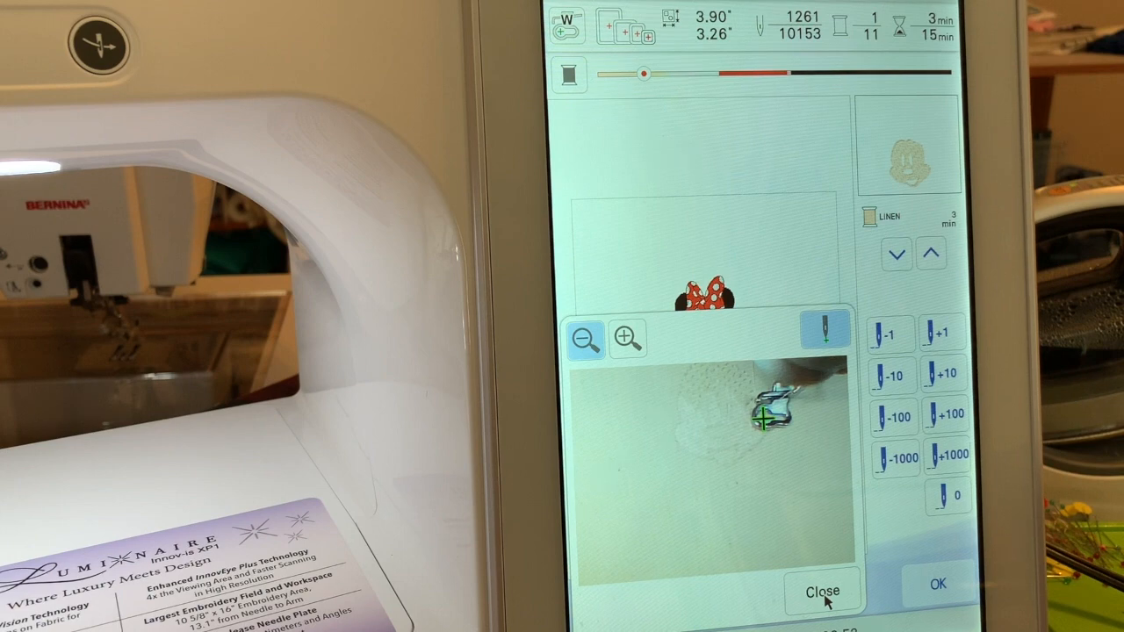
pyautogui.click(822, 590)
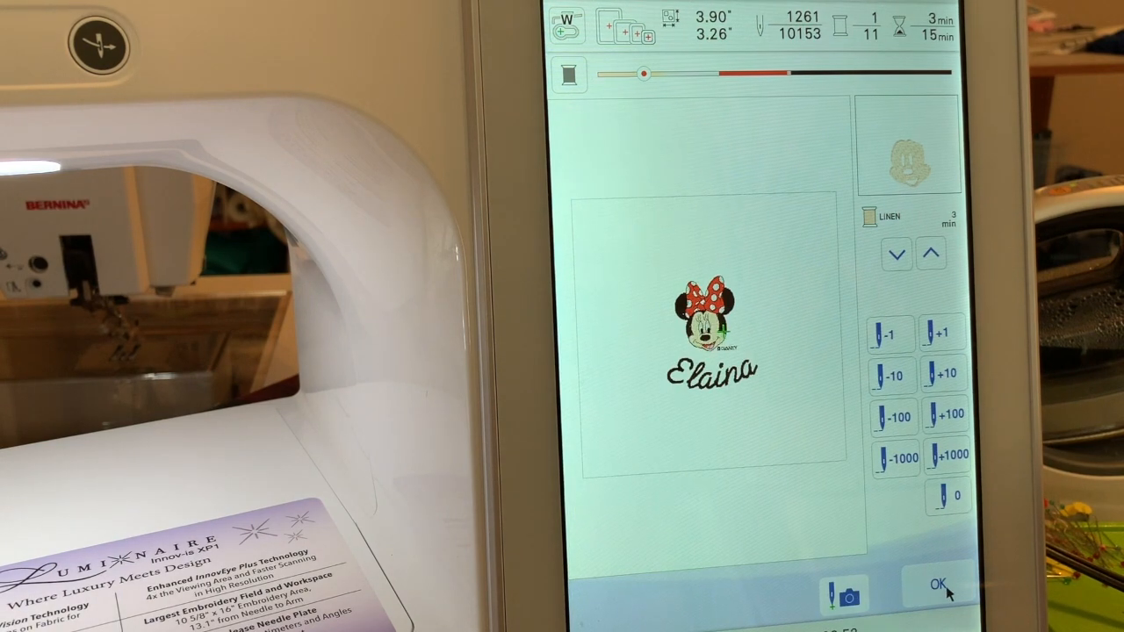
pyautogui.click(942, 583)
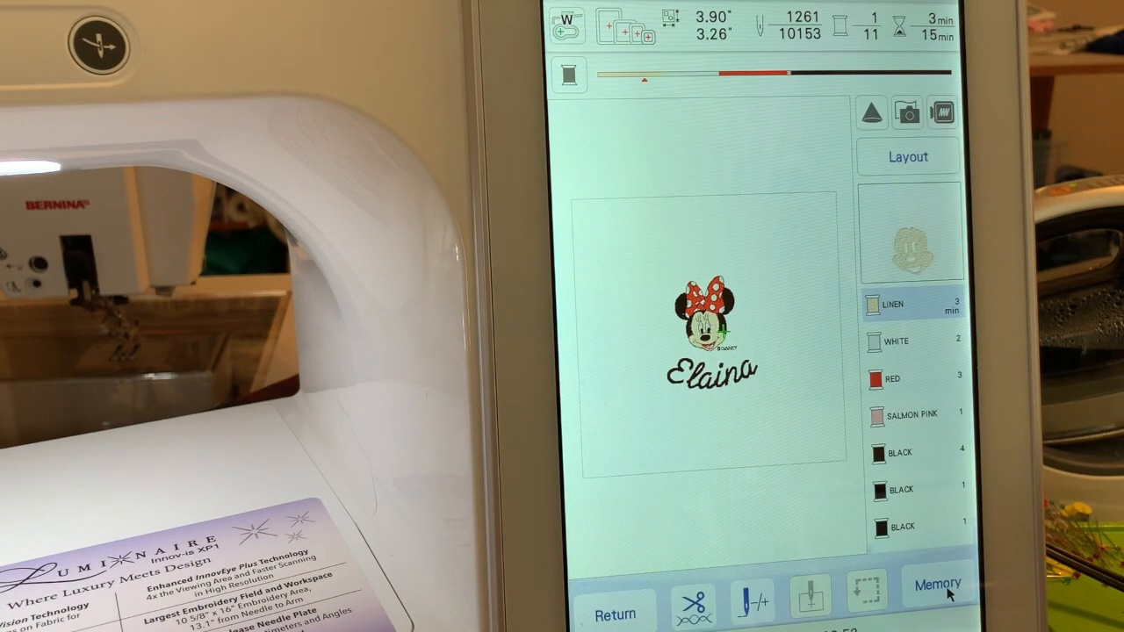